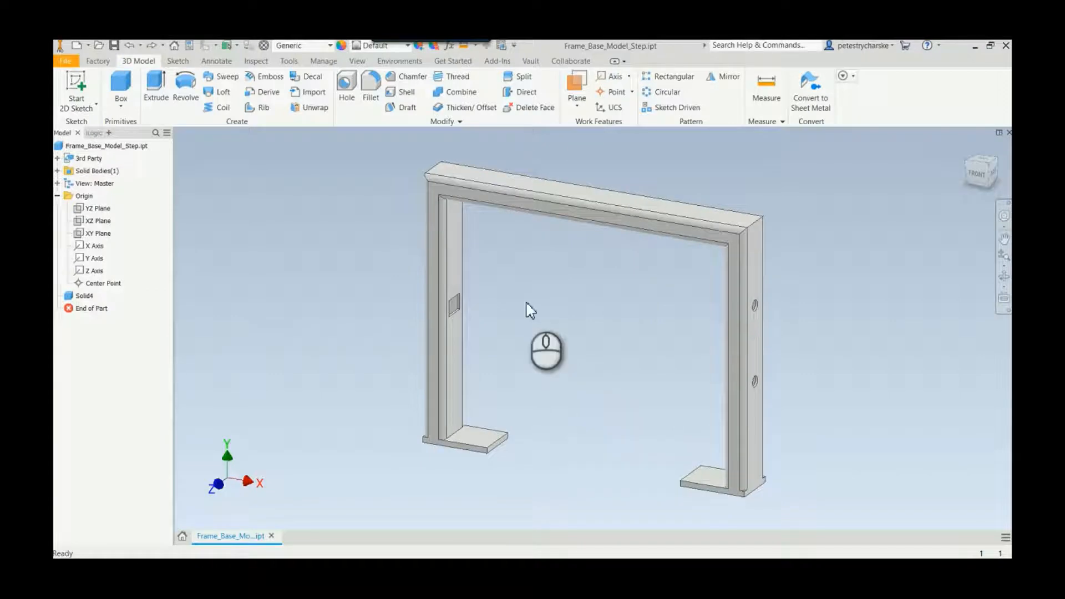
Briefly view the solid bodies, then add a work plane parallel to a face through a point
{"action": "left_click", "coordinate": [58, 170]}
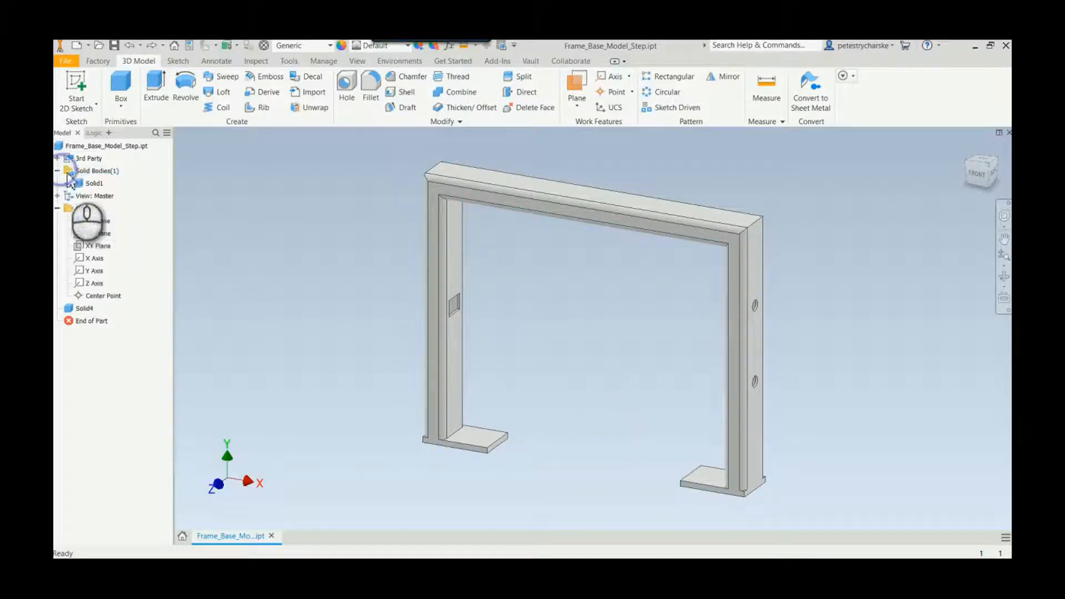
{"action": "left_click", "coordinate": [105, 145]}
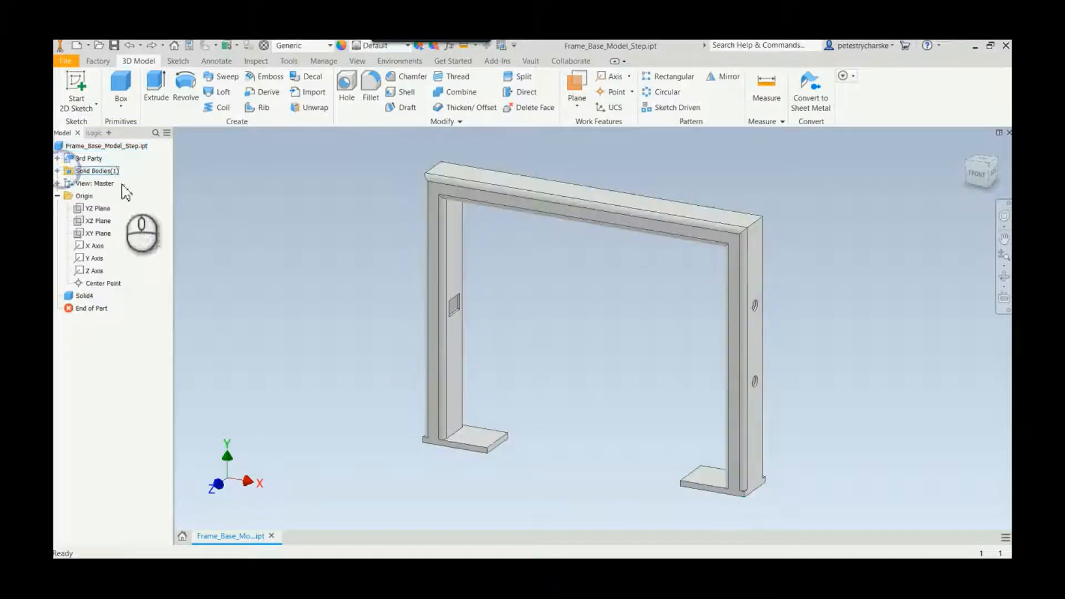
{"action": "mouse_move", "coordinate": [335, 264]}
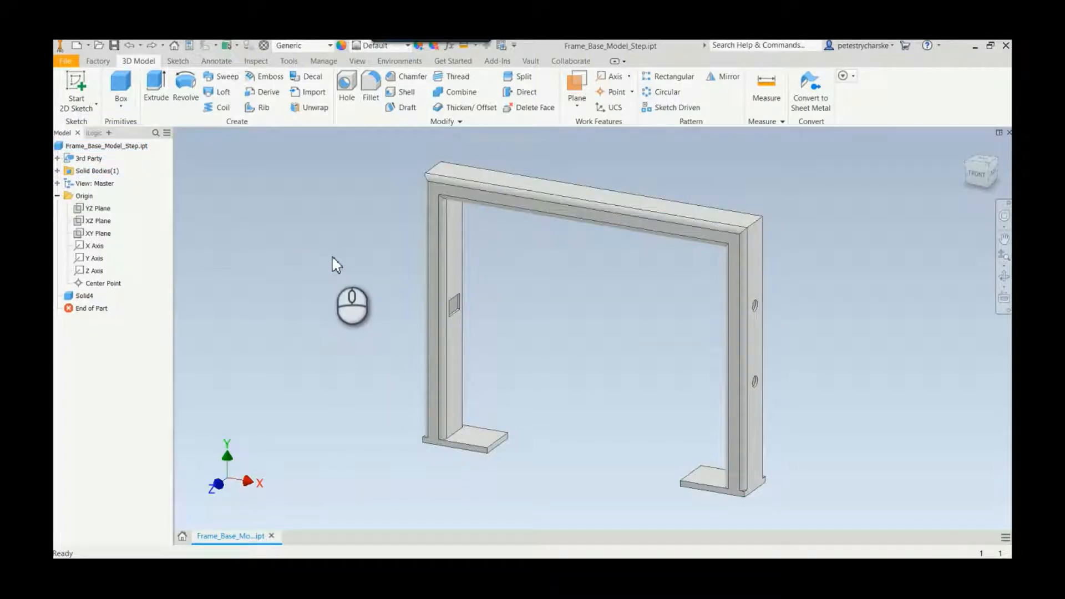
{"action": "mouse_move", "coordinate": [421, 227]}
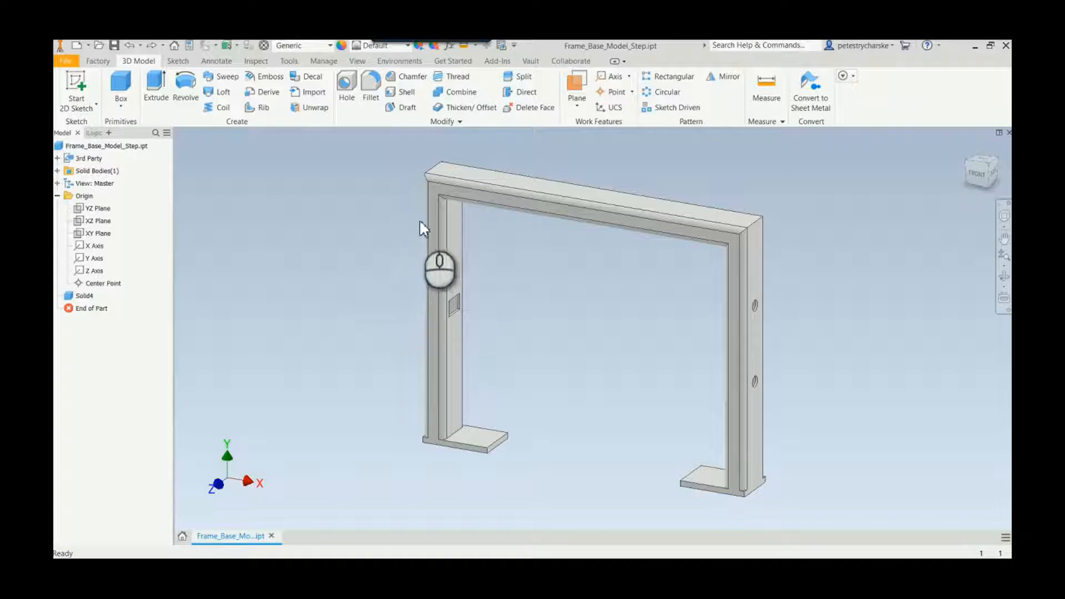
{"action": "mouse_move", "coordinate": [557, 282]}
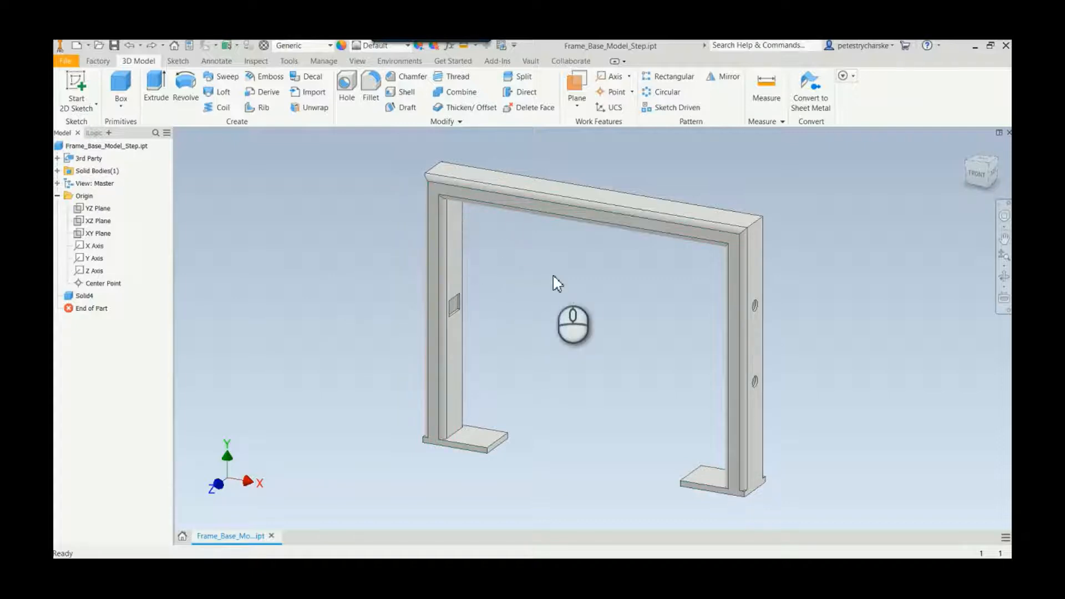
{"action": "mouse_move", "coordinate": [491, 283]}
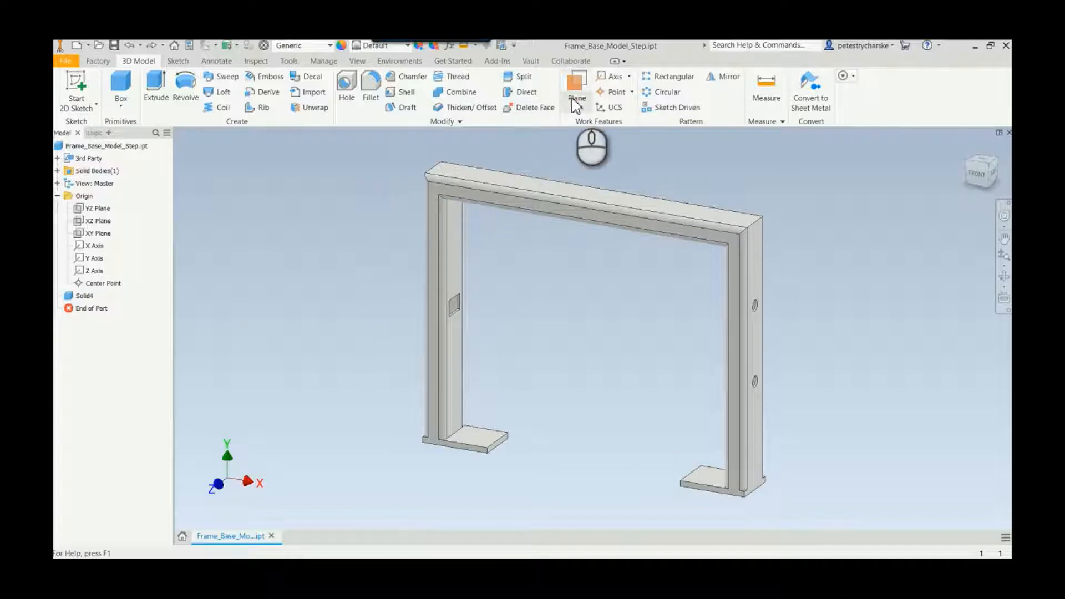
{"action": "left_click", "coordinate": [575, 88]}
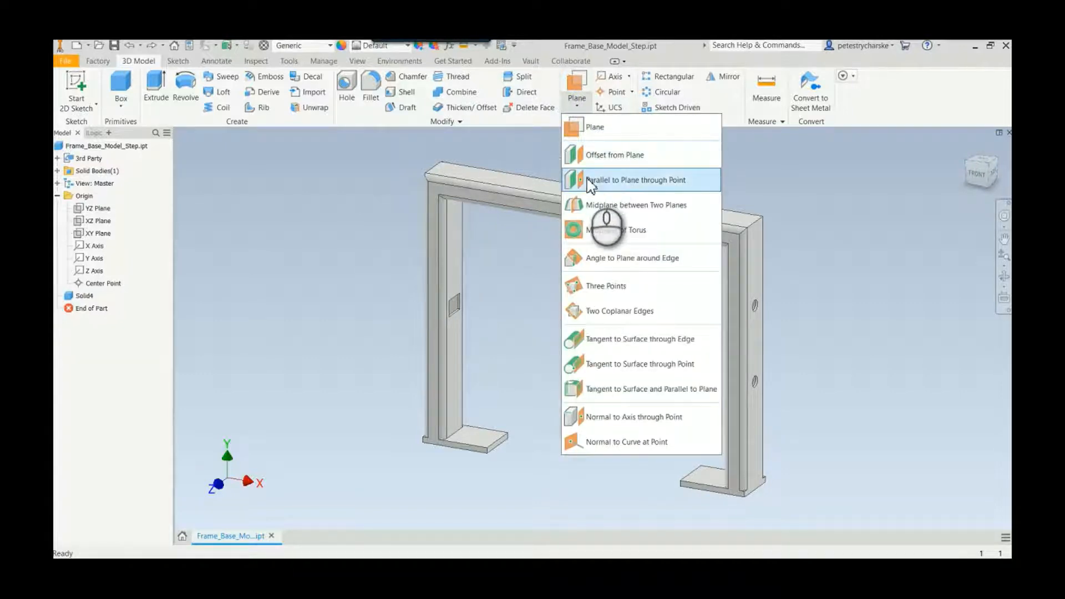
{"action": "left_click", "coordinate": [636, 179]}
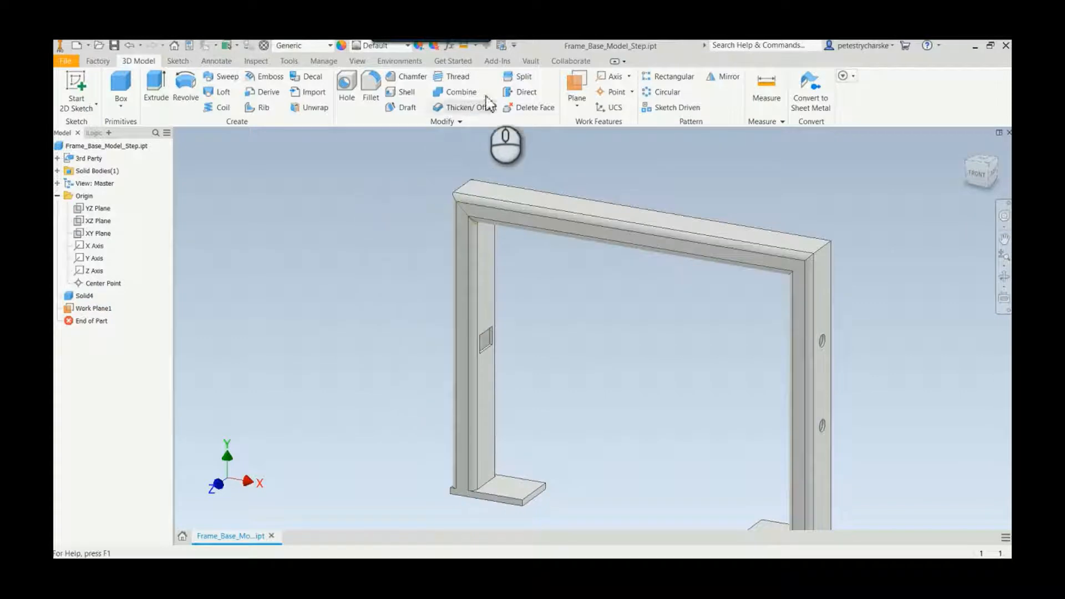
Split the whole frame solid using Work Plane1 as the cutter
{"action": "left_click", "coordinate": [519, 76]}
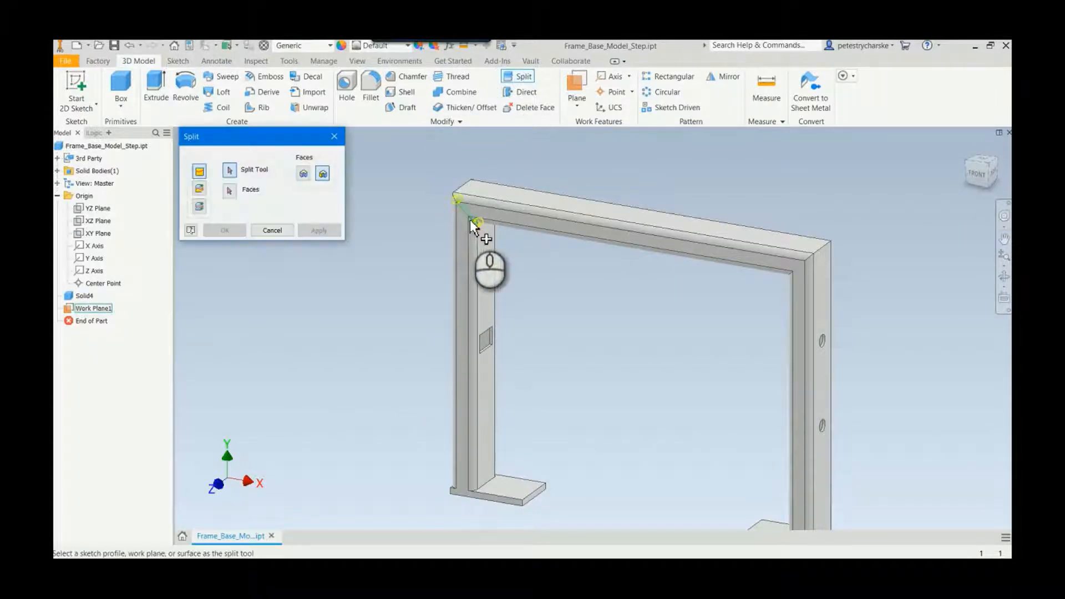
{"action": "left_click", "coordinate": [198, 206]}
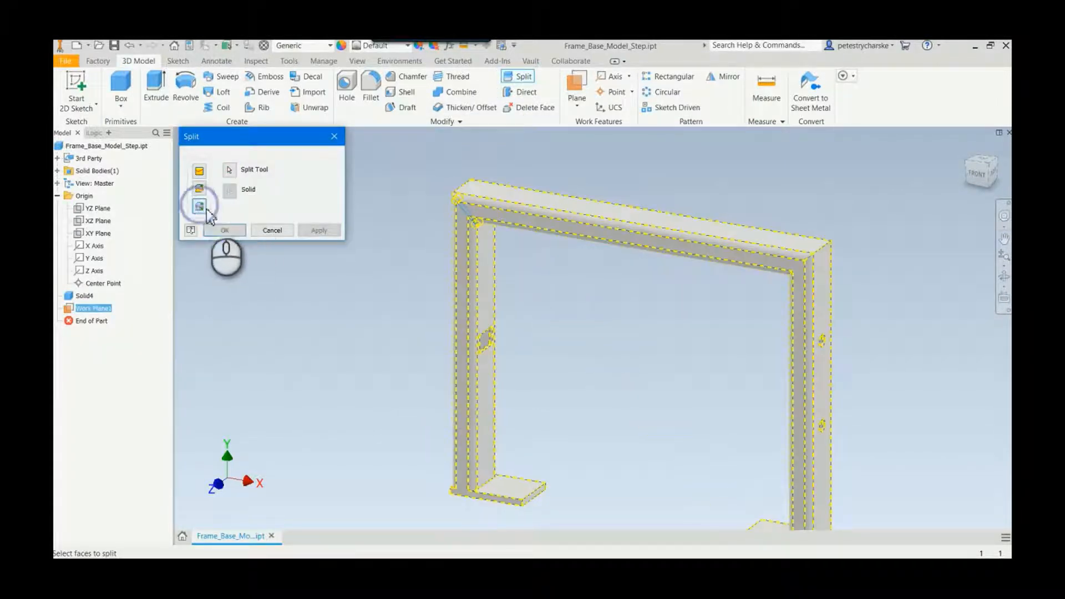
{"action": "left_click", "coordinate": [224, 230]}
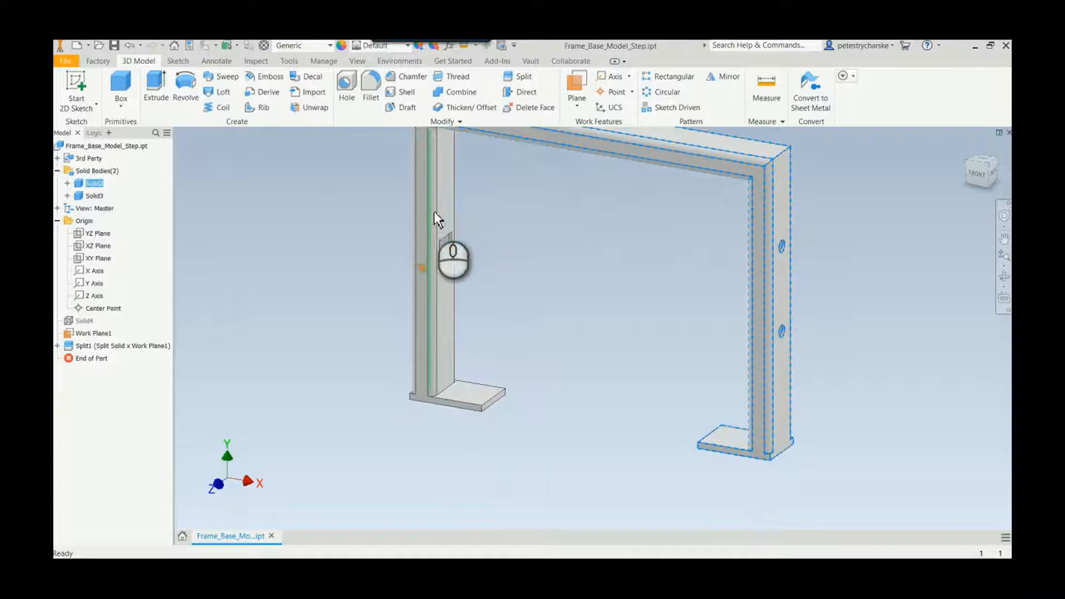
Inspect the two resulting bodies, Solid2 and Solid3, in the browser
{"action": "left_click", "coordinate": [94, 195]}
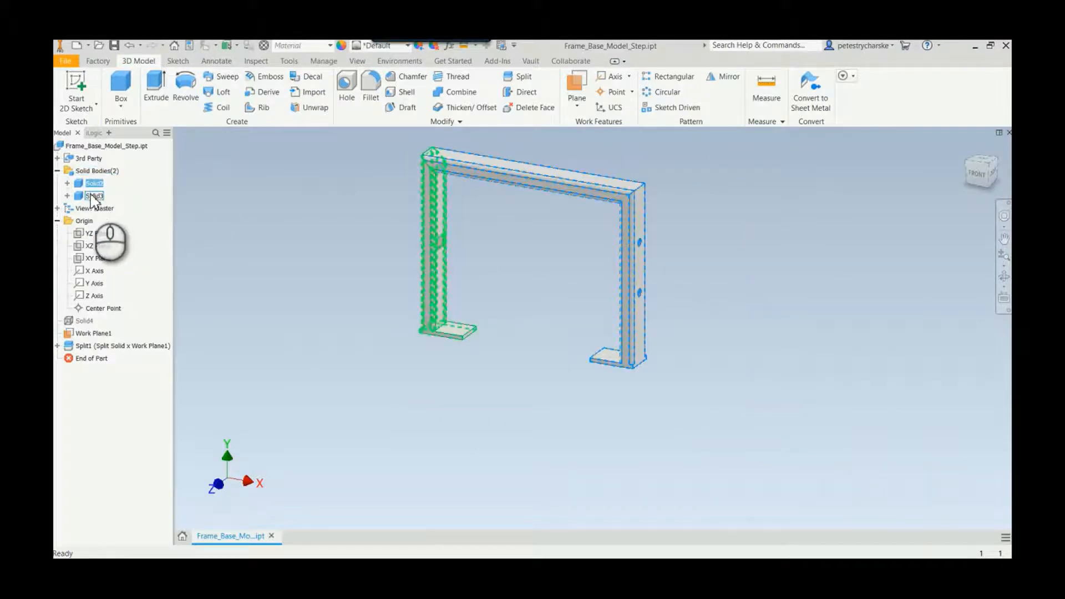
{"action": "left_click", "coordinate": [94, 196]}
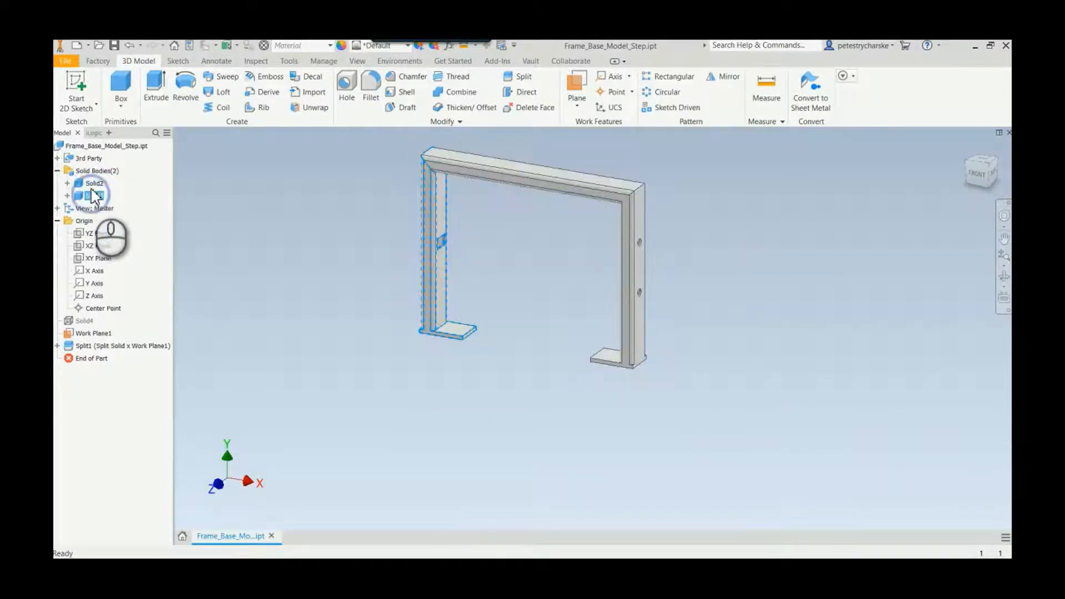
{"action": "left_click", "coordinate": [93, 184]}
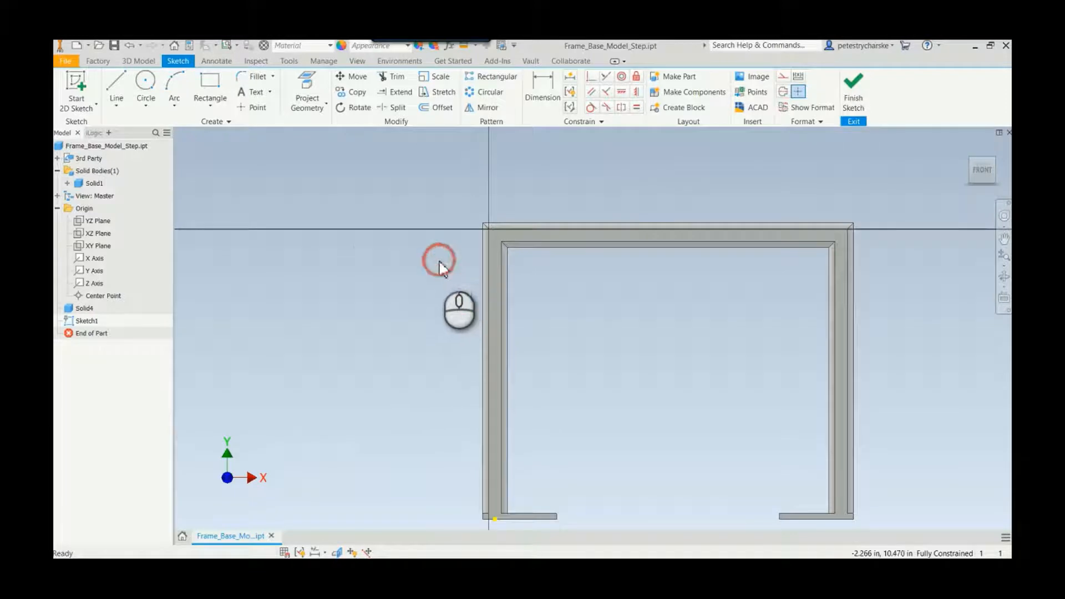
Undo the split and project the frame's edges into a new front-plane sketch
{"action": "left_click", "coordinate": [307, 91]}
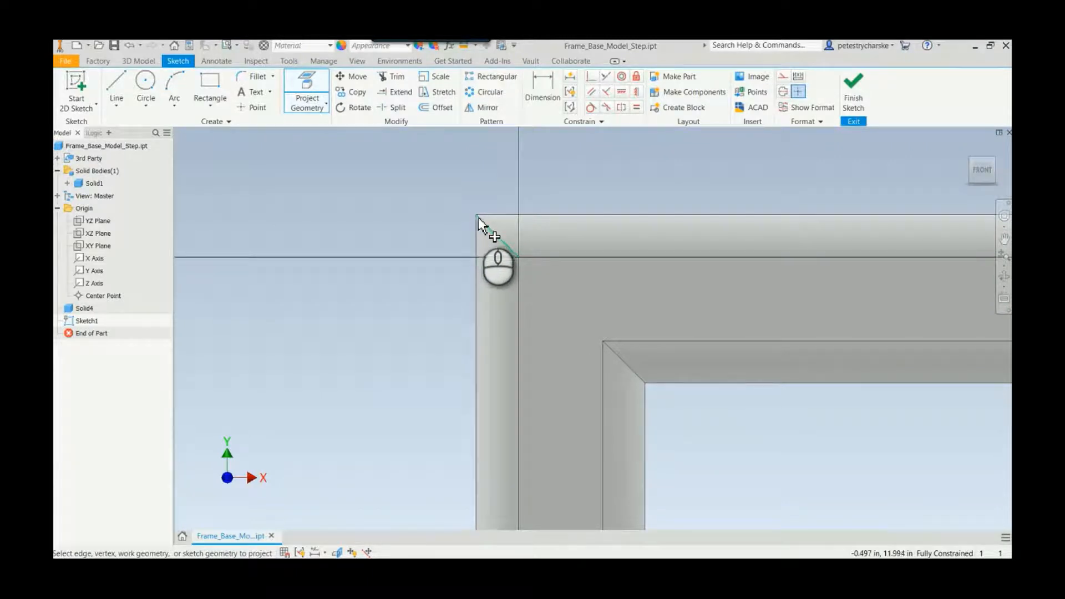
{"action": "mouse_move", "coordinate": [652, 390]}
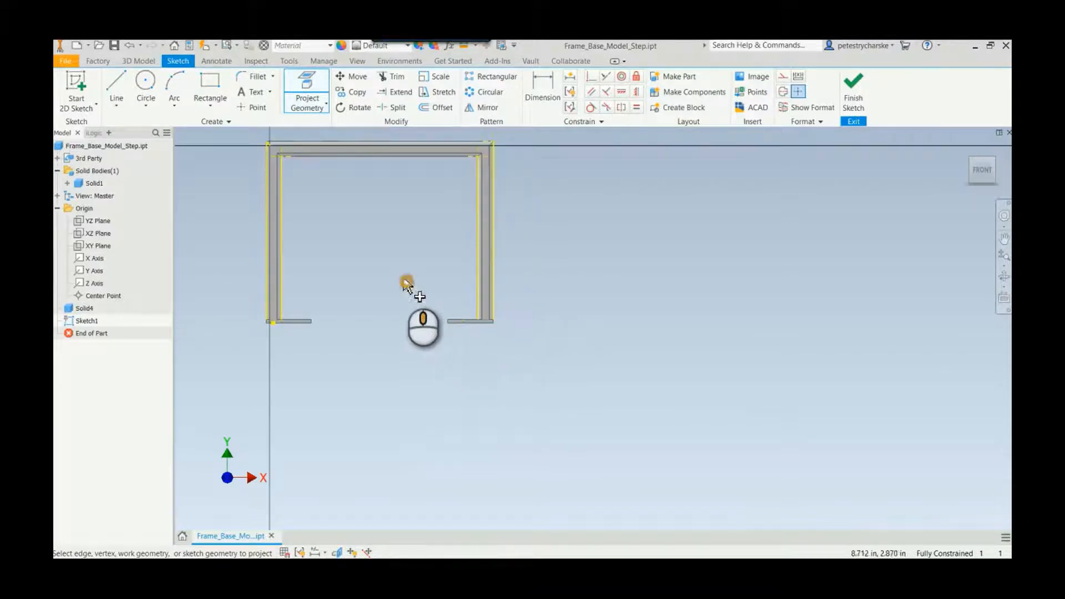
Draw diagonal lines through both top mitered corners with the Line tool
{"action": "right_click", "coordinate": [406, 283]}
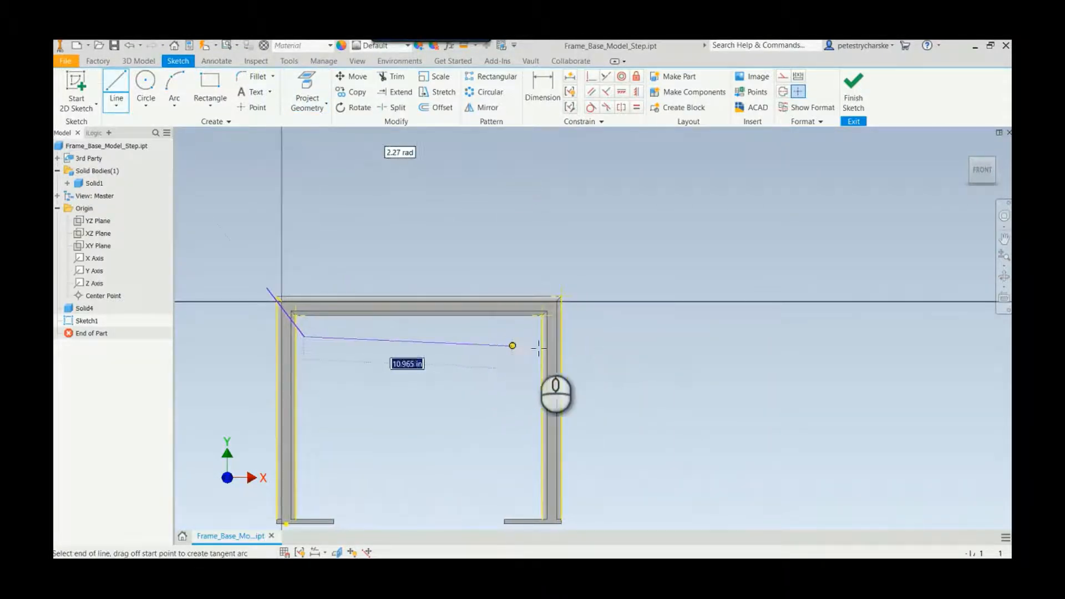
{"action": "left_click", "coordinate": [581, 284]}
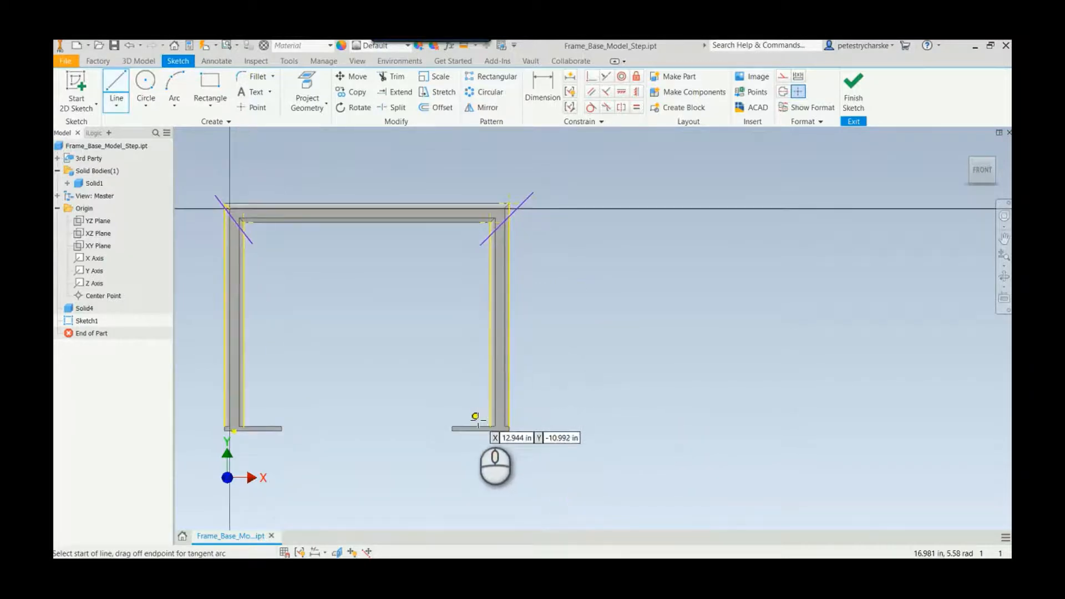
{"action": "mouse_move", "coordinate": [264, 414]}
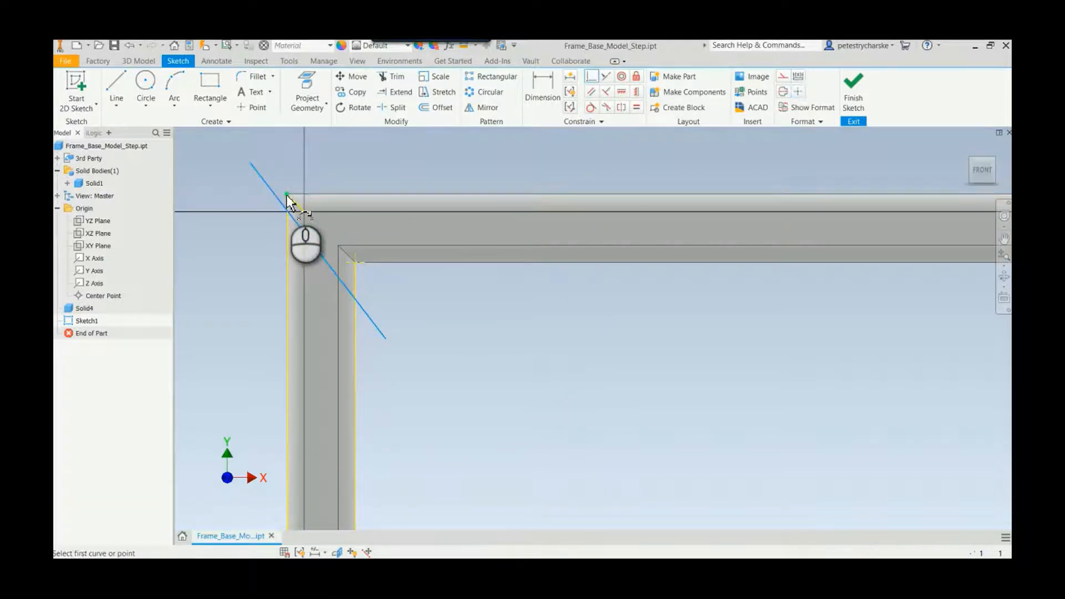
Add foot lines and constrain the diagonal and foot lines coincident to frame corners
{"action": "left_click", "coordinate": [287, 194]}
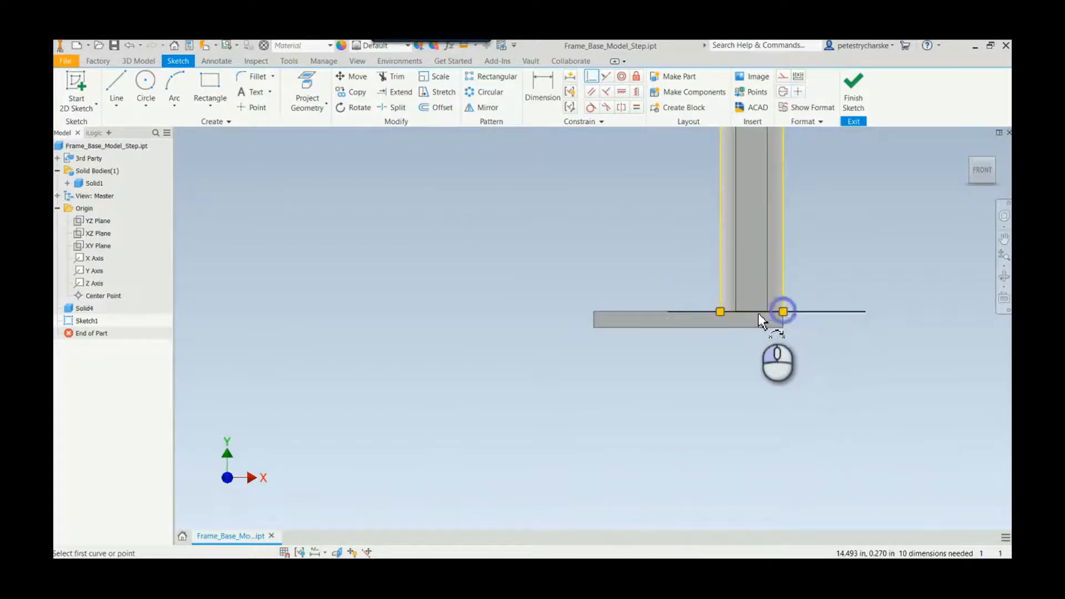
{"action": "left_click", "coordinate": [781, 311]}
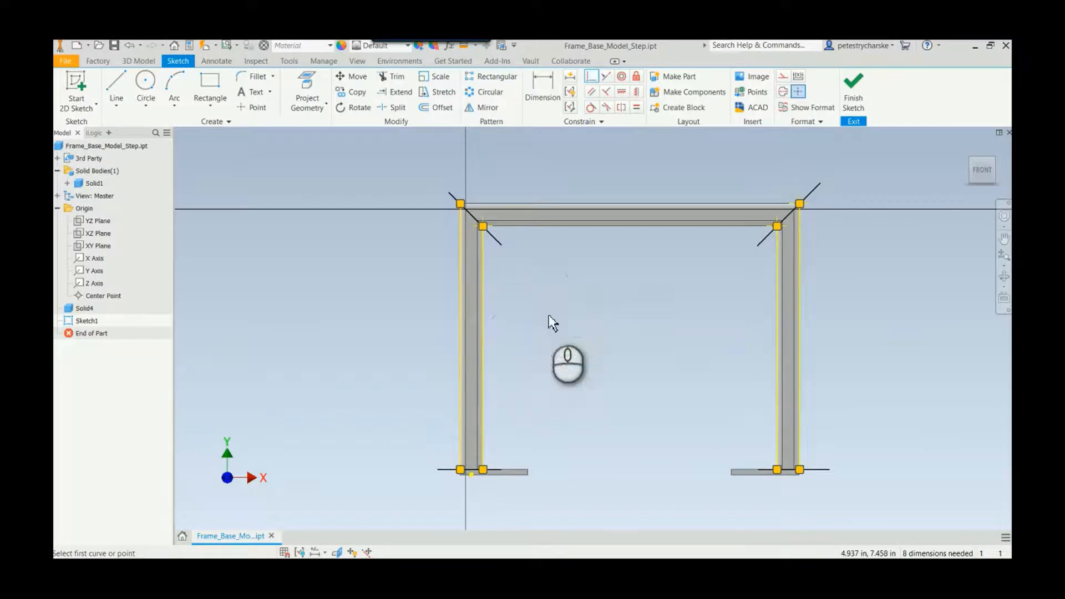
Dimension the top-left diagonal corner line at 4.000 long
{"action": "left_click", "coordinate": [542, 92]}
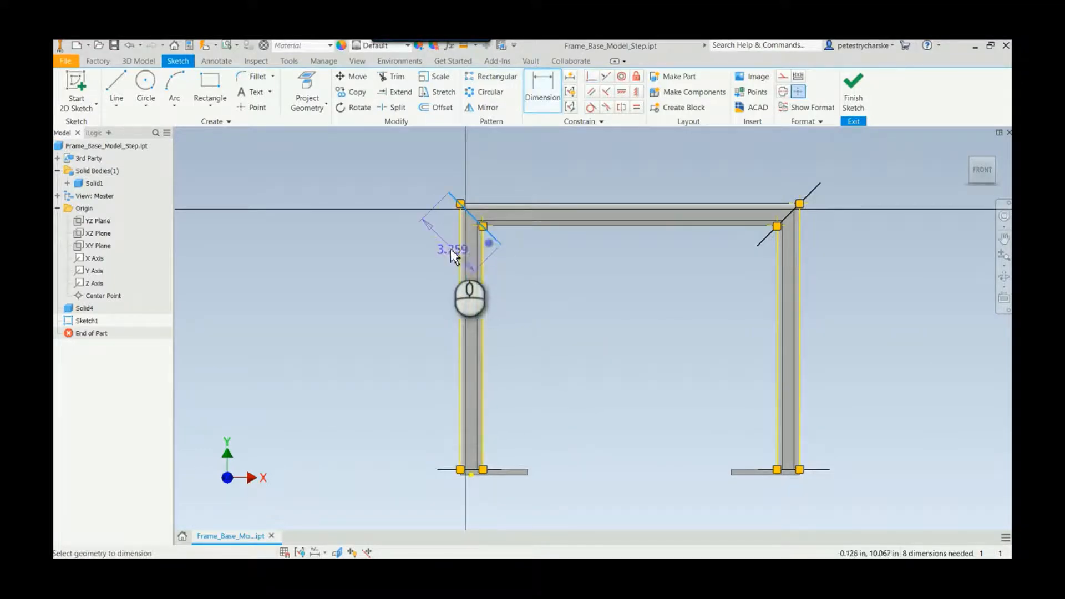
{"action": "left_click", "coordinate": [464, 255]}
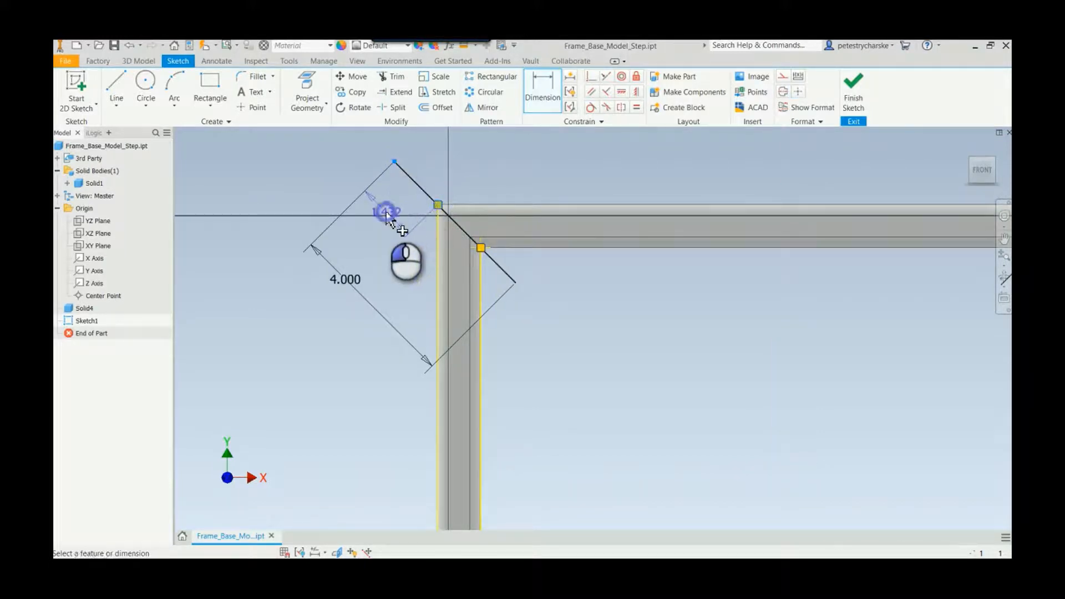
{"action": "left_click", "coordinate": [384, 212]}
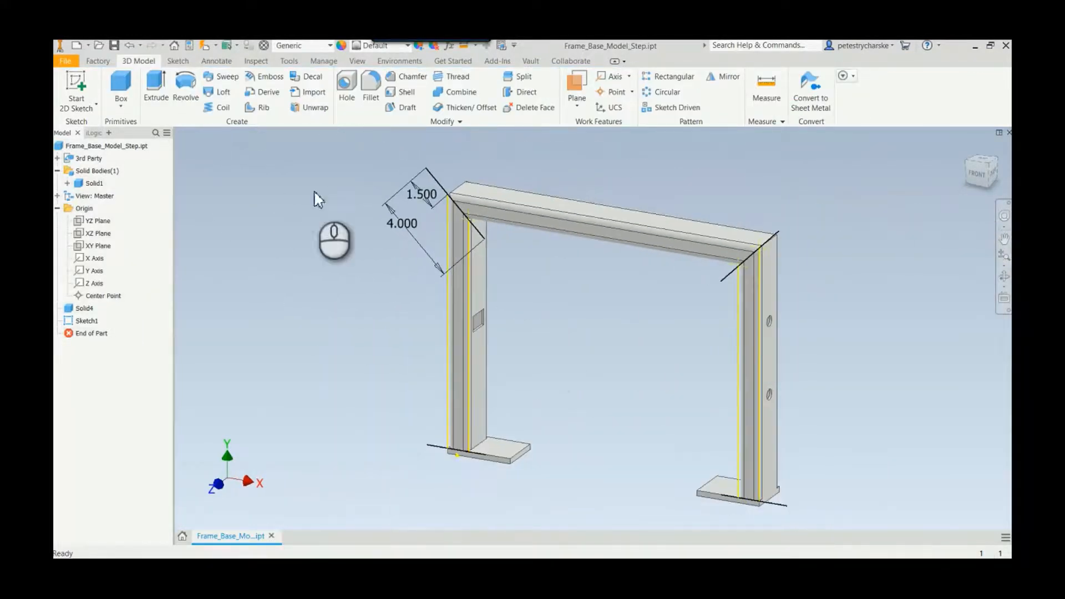
Extrude the top-left and top-right miter lines into surfaces
{"action": "left_click", "coordinate": [155, 88]}
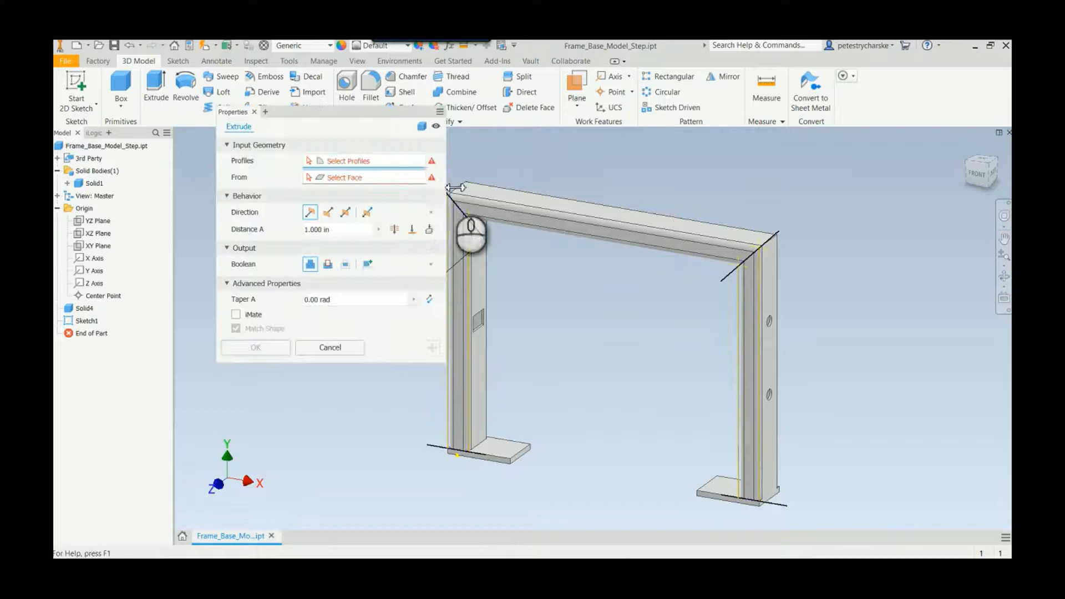
{"action": "mouse_move", "coordinate": [421, 128]}
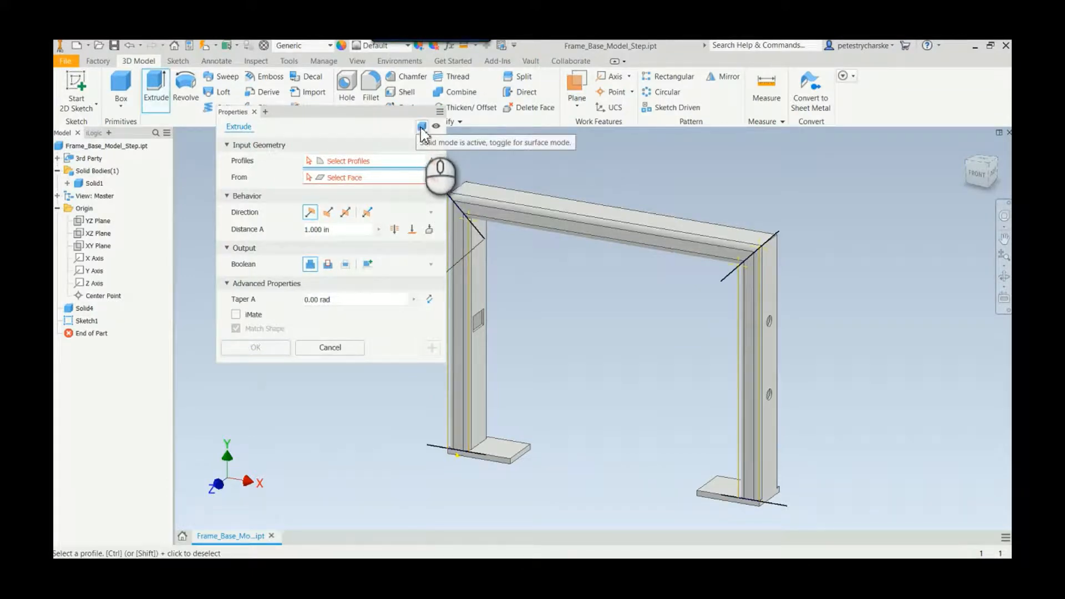
{"action": "left_click", "coordinate": [421, 128]}
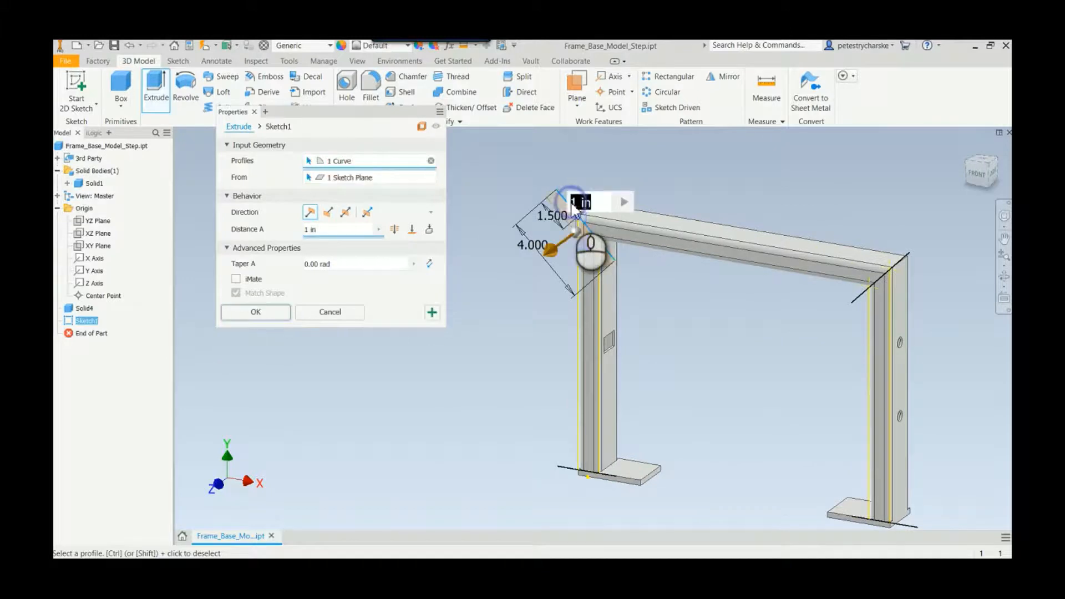
{"action": "left_click", "coordinate": [366, 211]}
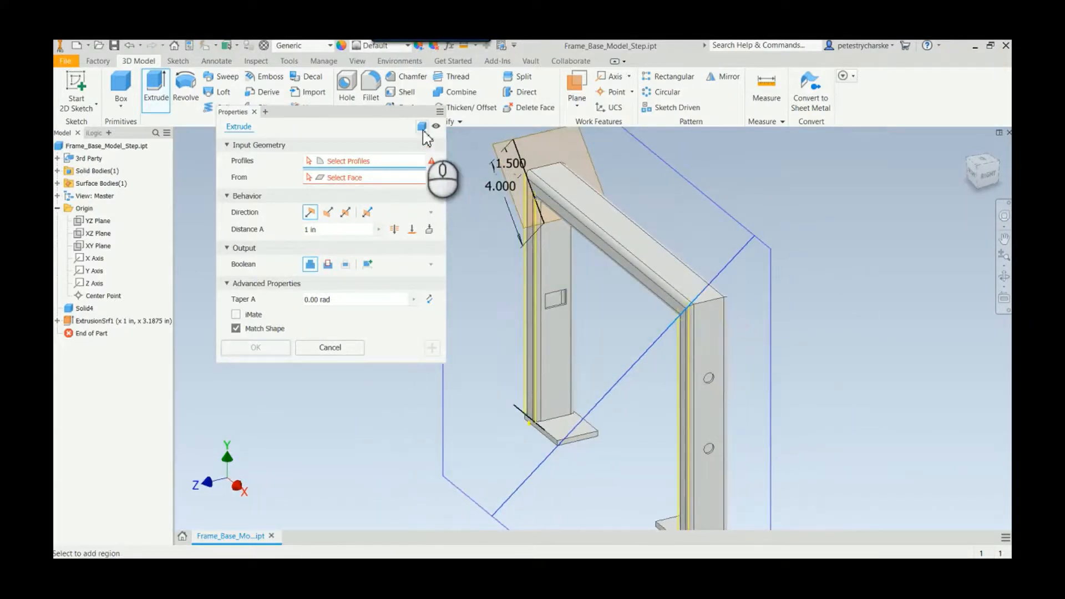
{"action": "left_click", "coordinate": [679, 330]}
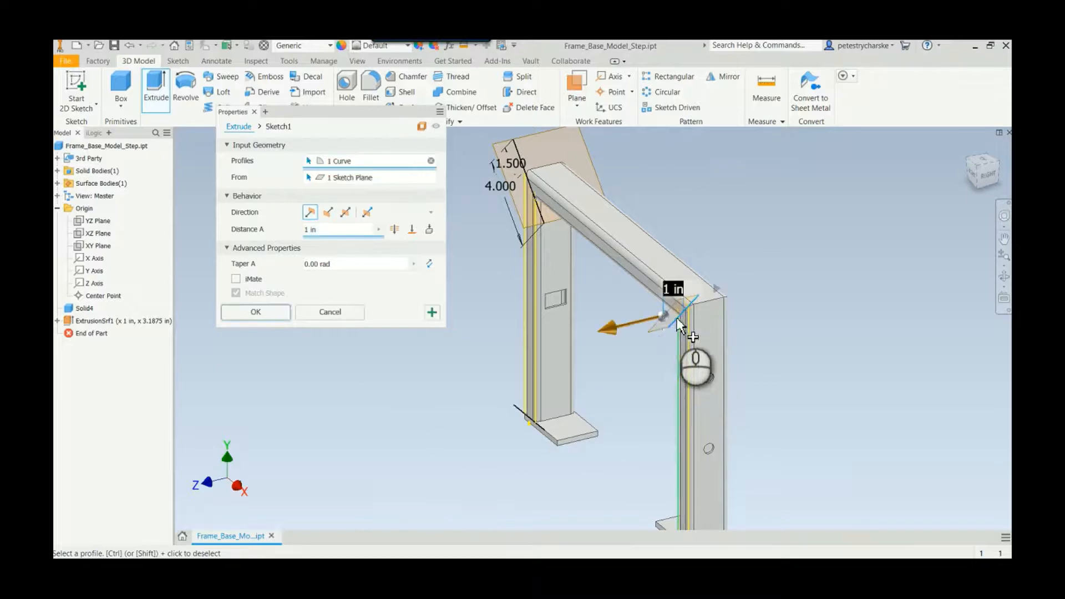
{"action": "left_click", "coordinate": [366, 211]}
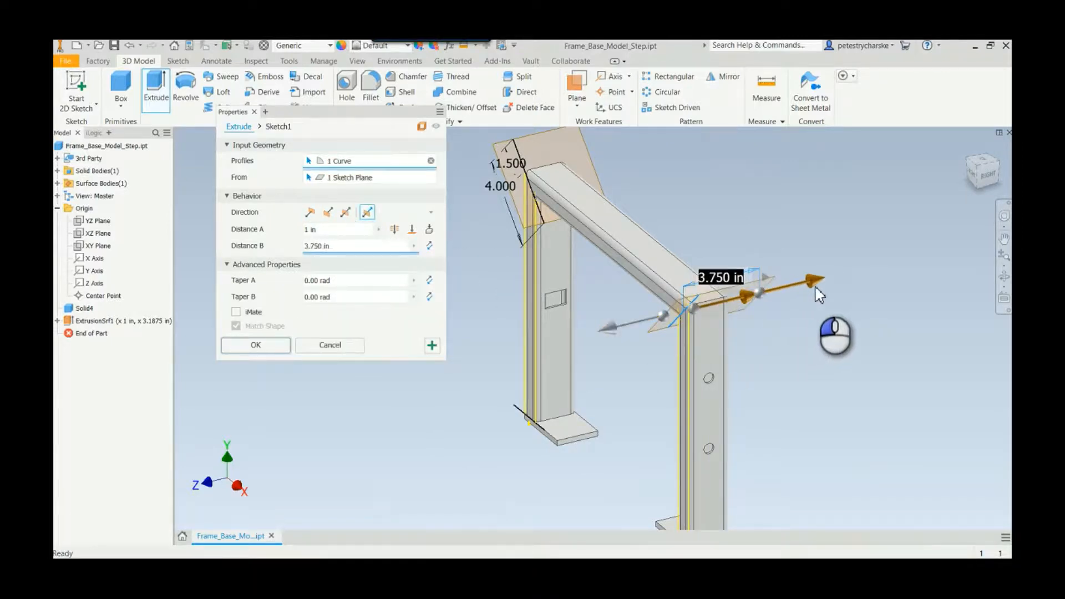
{"action": "left_click", "coordinate": [255, 345]}
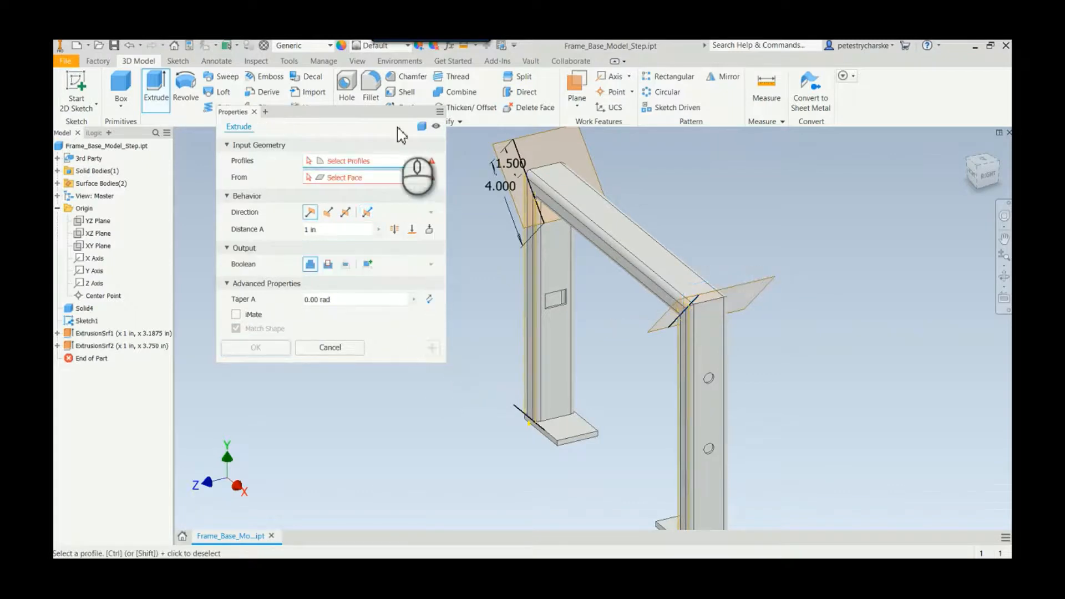
Extrude the left and right foot lines into surfaces with asymmetric distances
{"action": "left_click", "coordinate": [518, 411]}
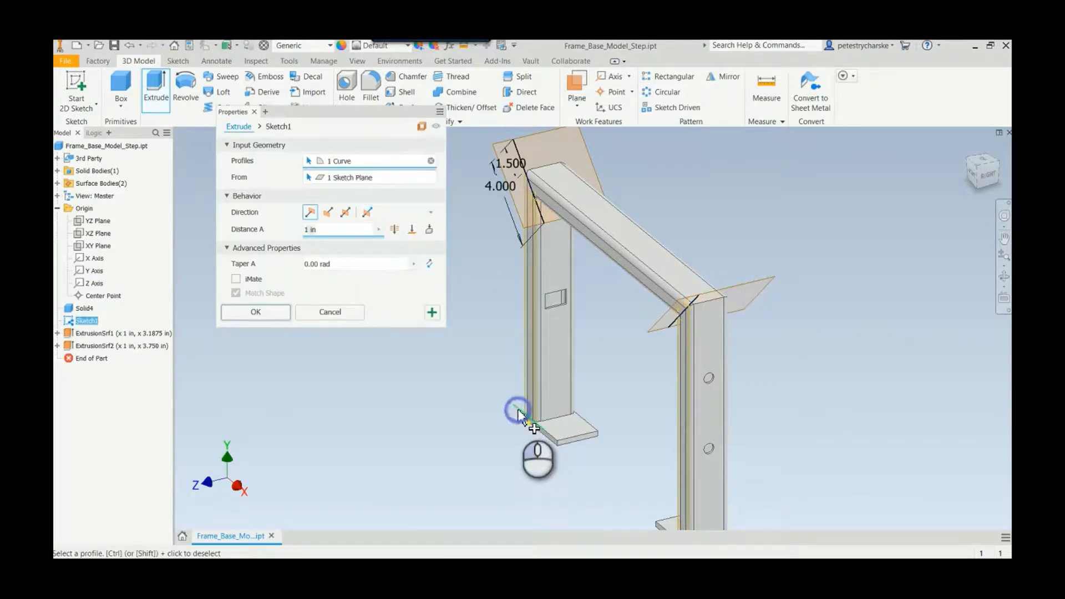
{"action": "left_click", "coordinate": [367, 212]}
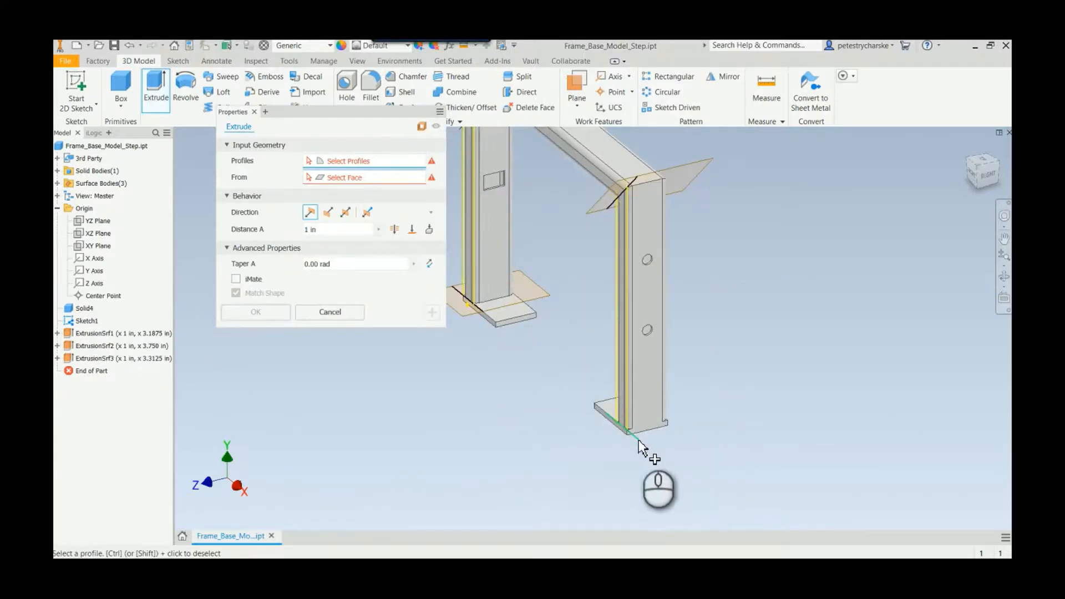
{"action": "left_click", "coordinate": [366, 212]}
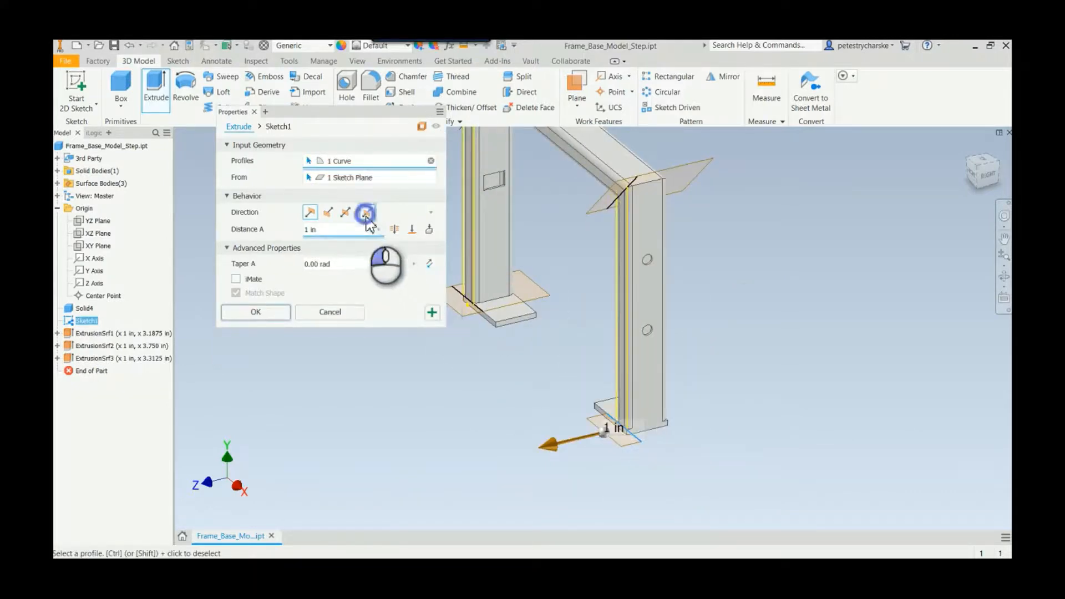
{"action": "left_click", "coordinate": [366, 212]}
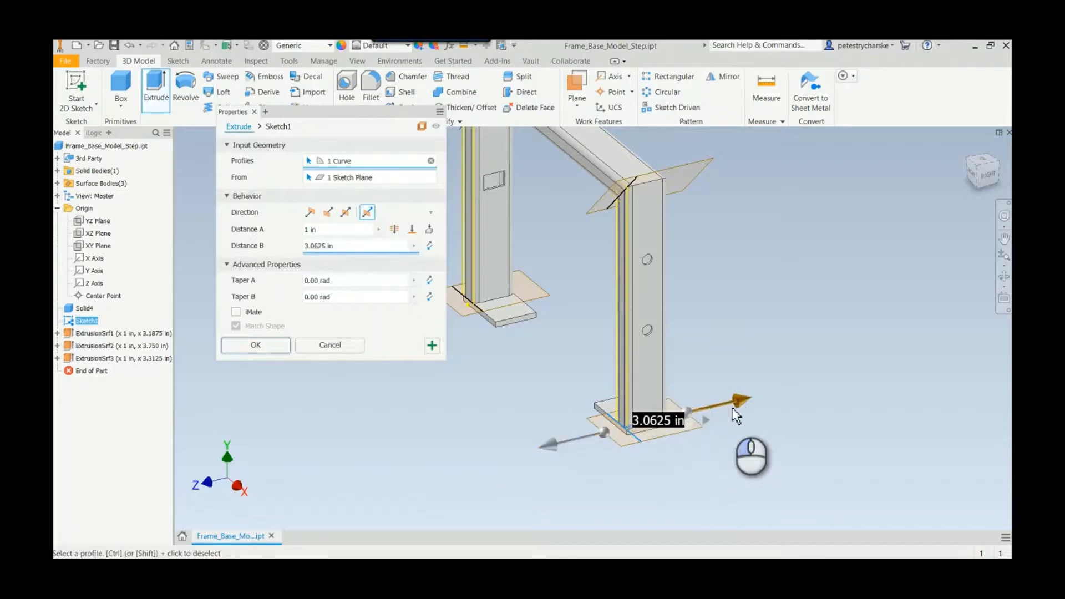
{"action": "left_click", "coordinate": [255, 345]}
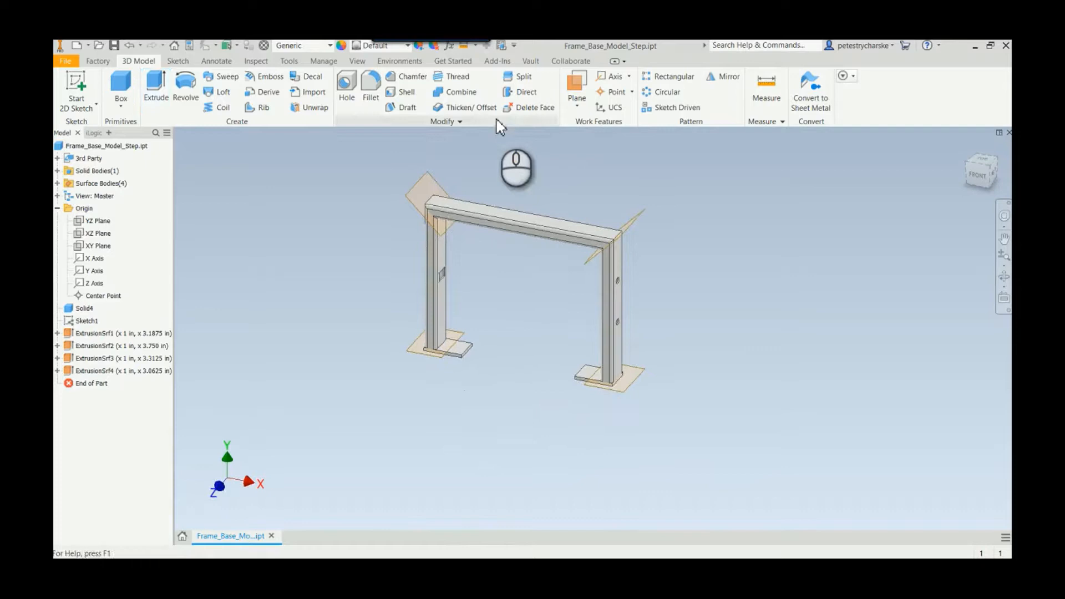
Split the frame solid with the foot and corner surfaces as cutters
{"action": "left_click", "coordinate": [523, 76]}
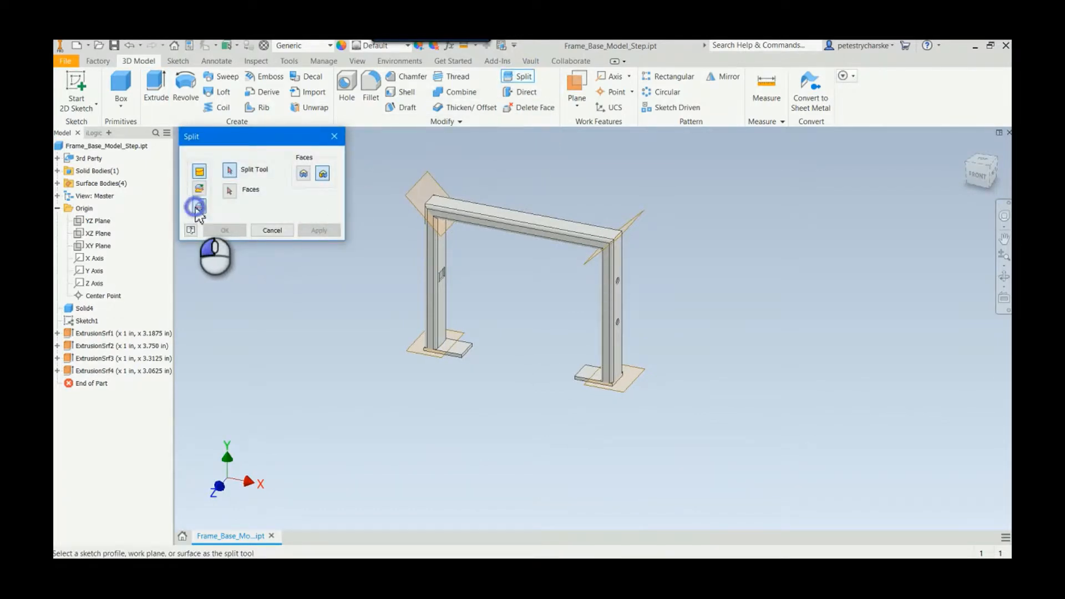
{"action": "left_click", "coordinate": [199, 206]}
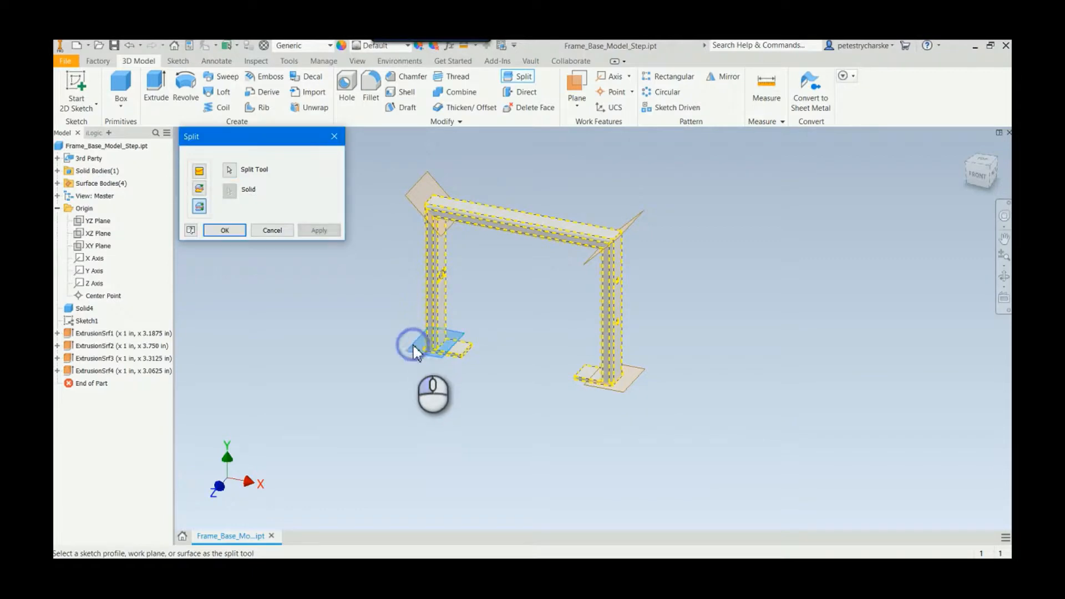
{"action": "left_click", "coordinate": [318, 229]}
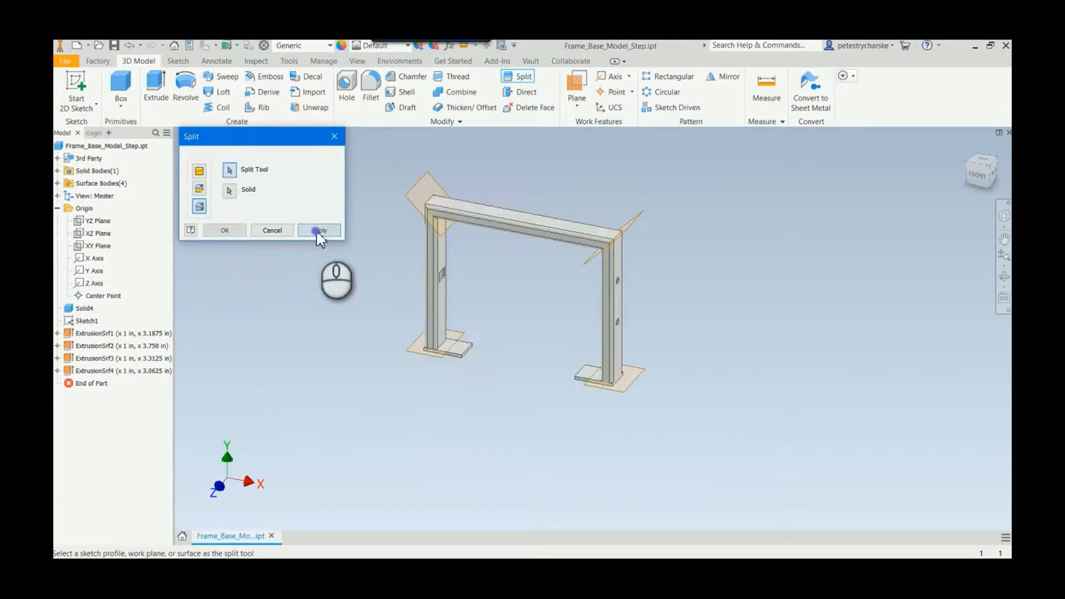
{"action": "left_click", "coordinate": [318, 229]}
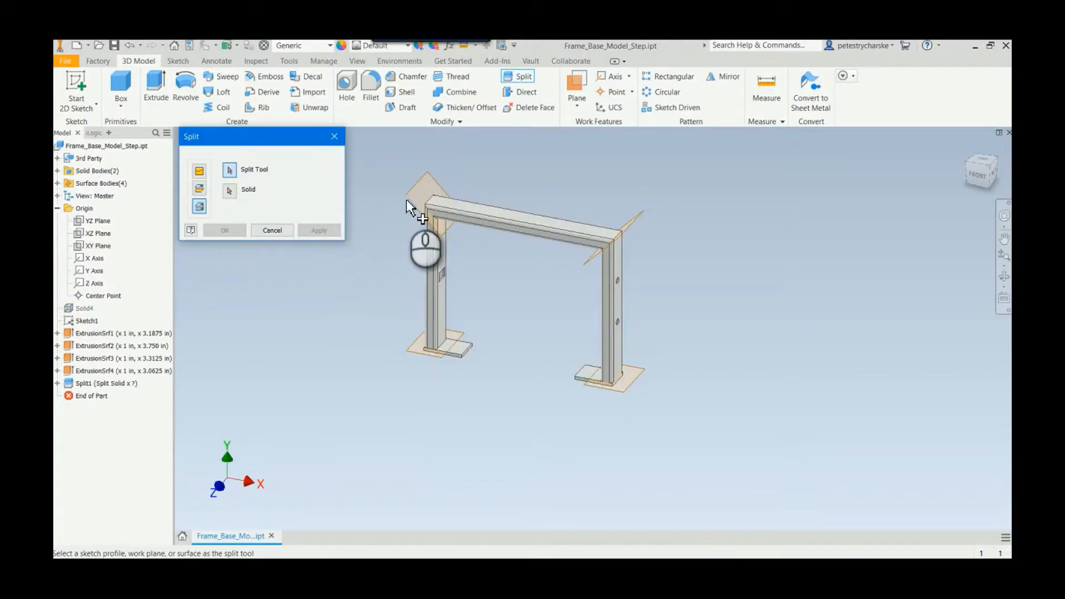
{"action": "left_click", "coordinate": [475, 211]}
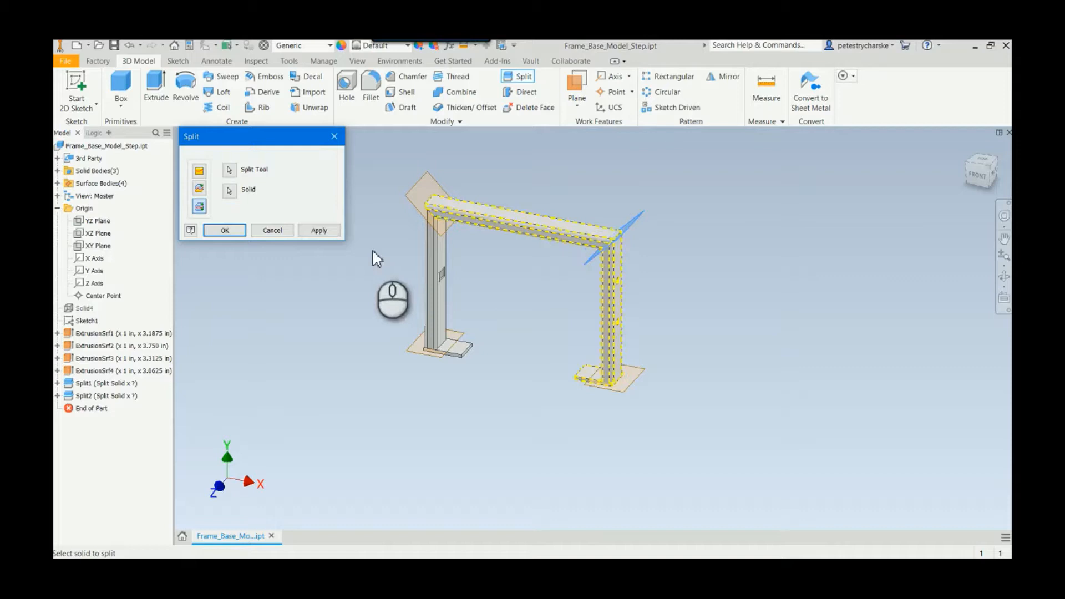
{"action": "left_click", "coordinate": [318, 230]}
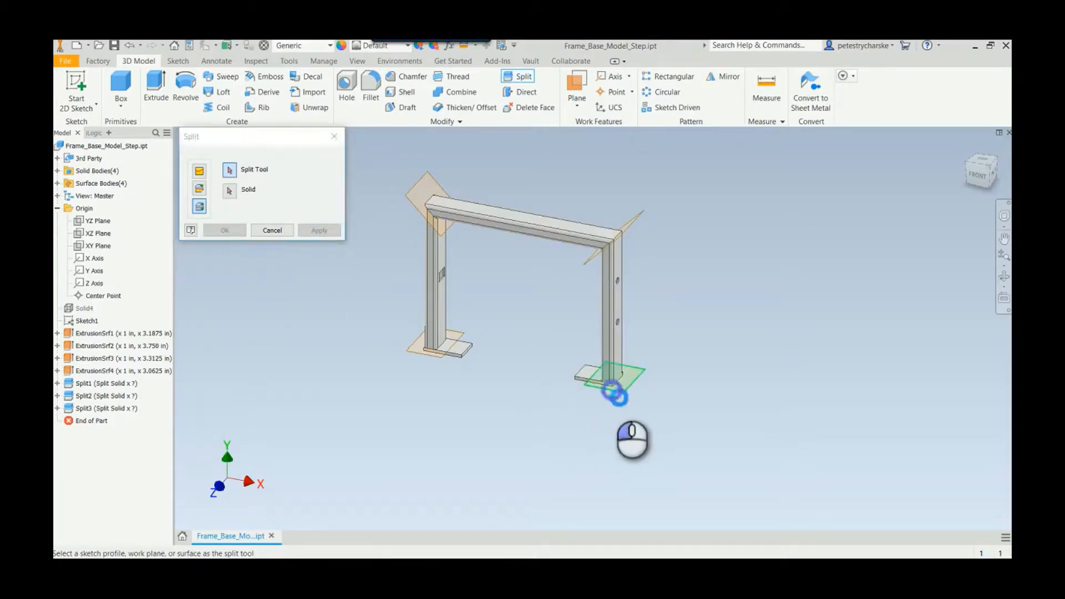
{"action": "left_click", "coordinate": [611, 320]}
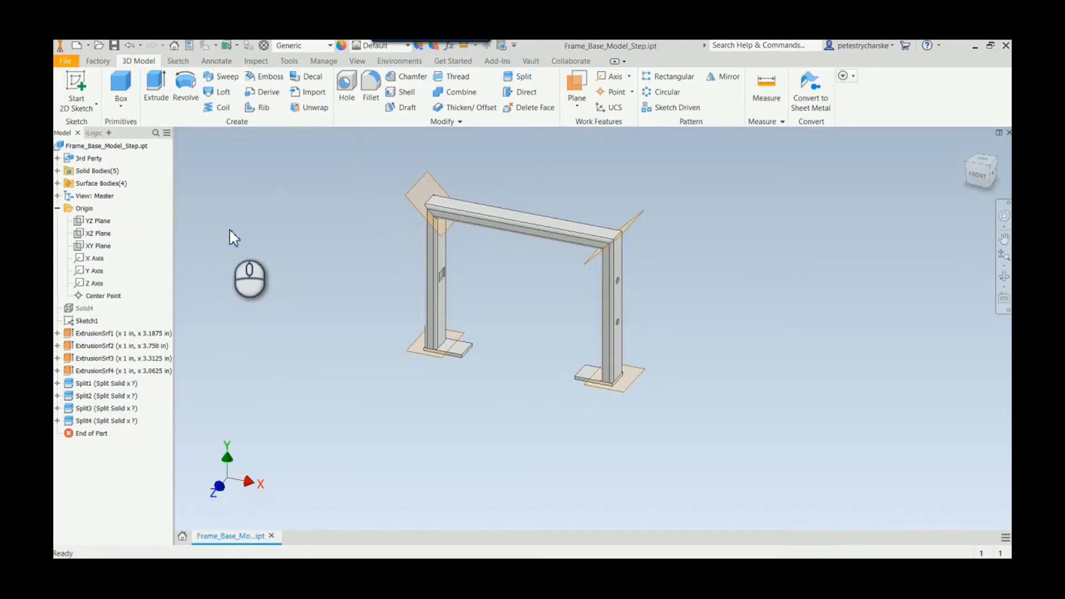
{"action": "mouse_move", "coordinate": [346, 309]}
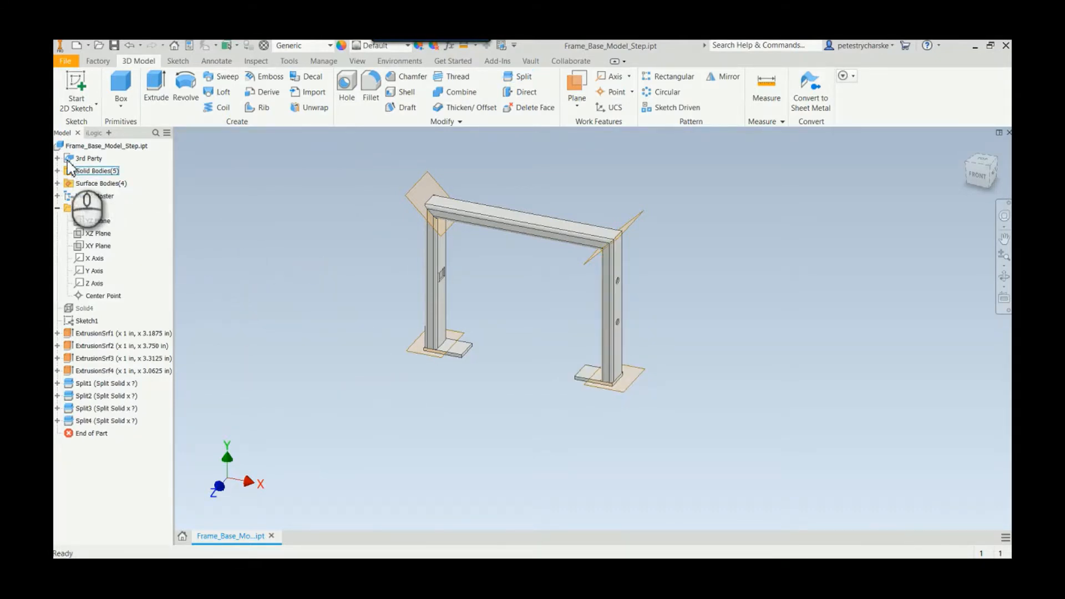
Expand Solid Bodies and highlight Solid3, the top beam, and Solid10
{"action": "left_click", "coordinate": [57, 170]}
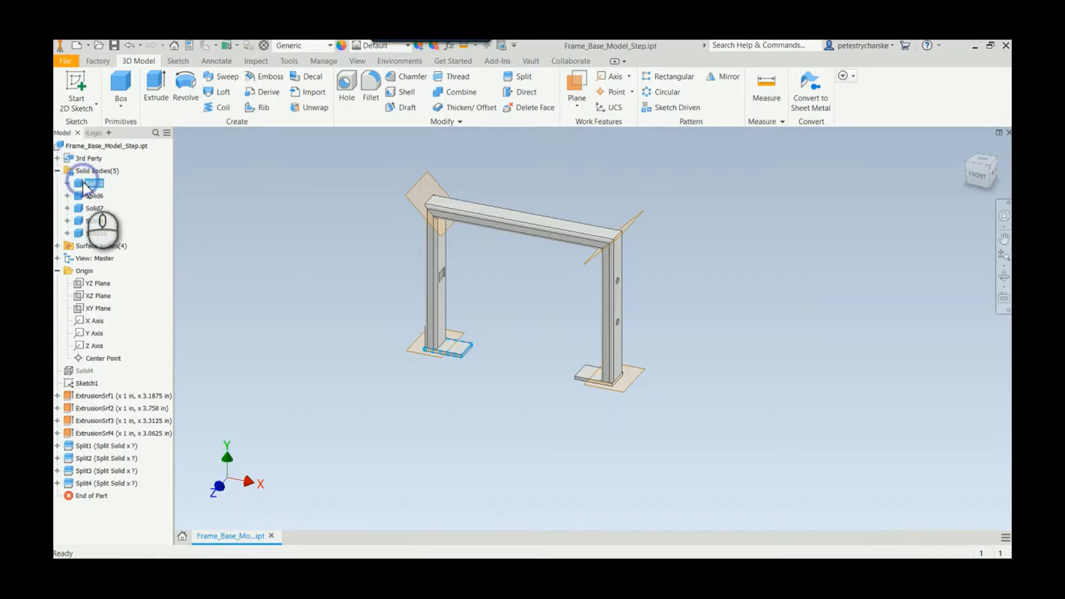
{"action": "left_click", "coordinate": [94, 208]}
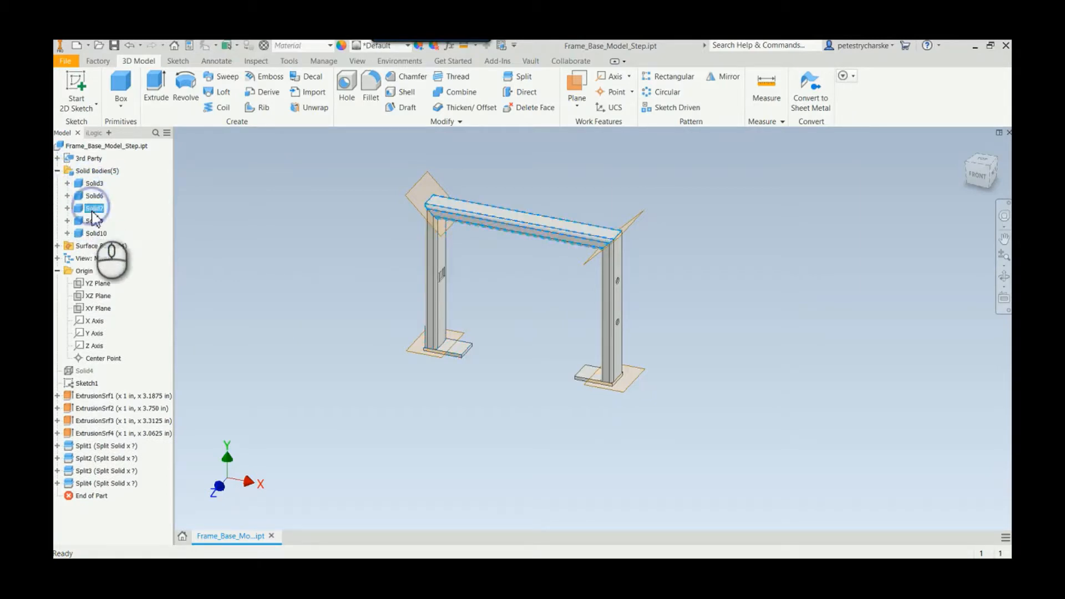
{"action": "left_click", "coordinate": [96, 233]}
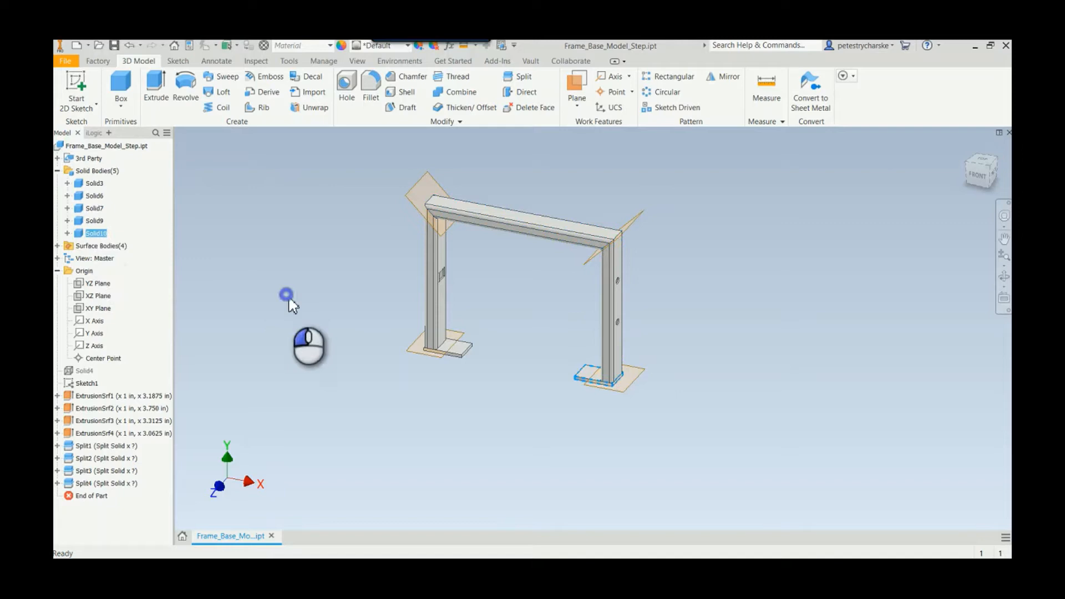
{"action": "left_click", "coordinate": [288, 301]}
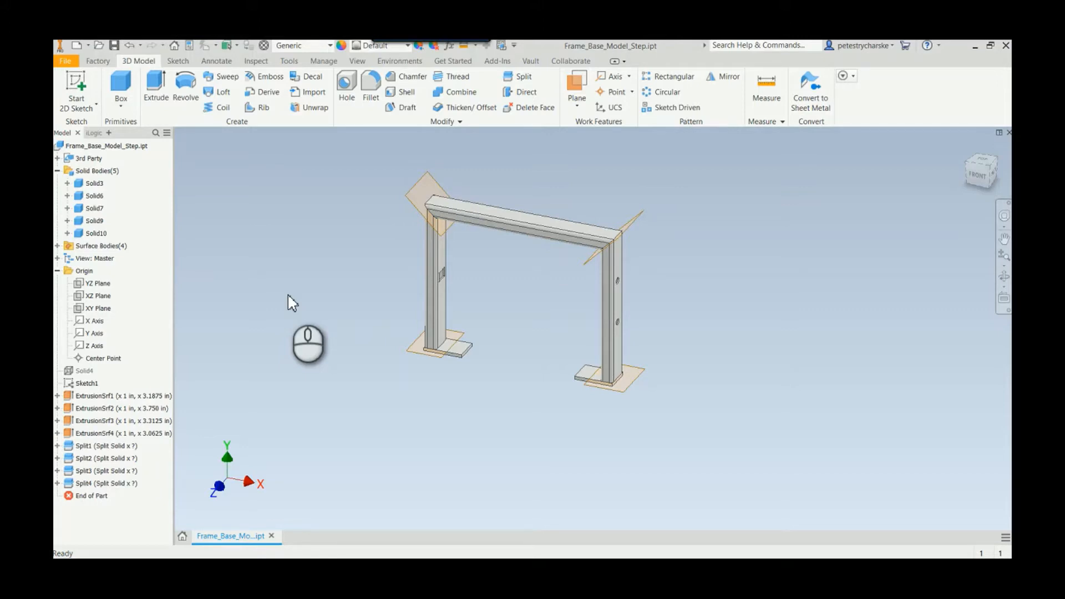
{"action": "mouse_move", "coordinate": [326, 325]}
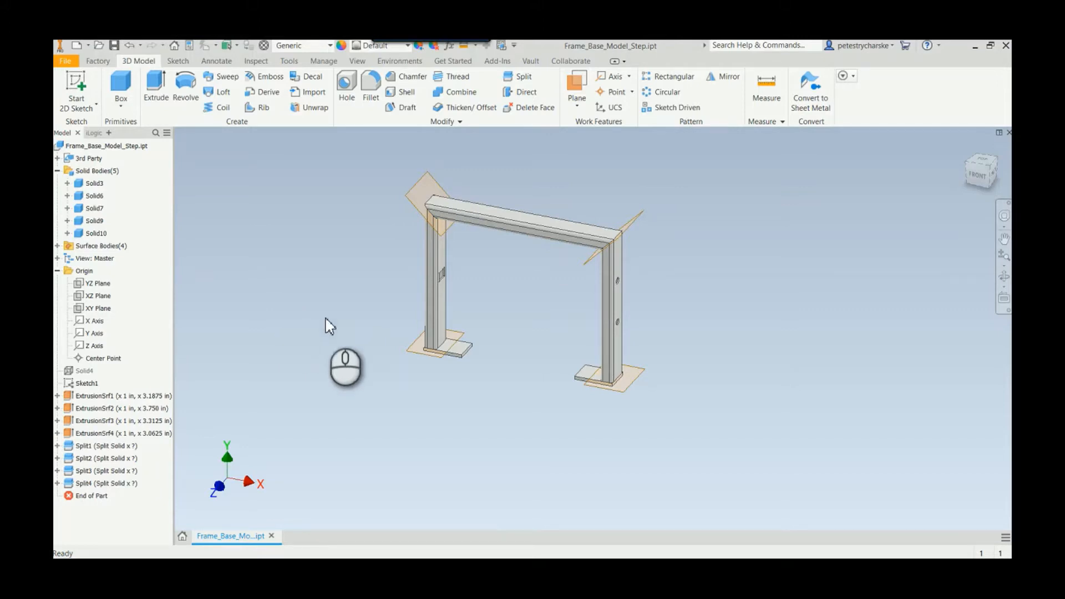
{"action": "mouse_move", "coordinate": [469, 438]}
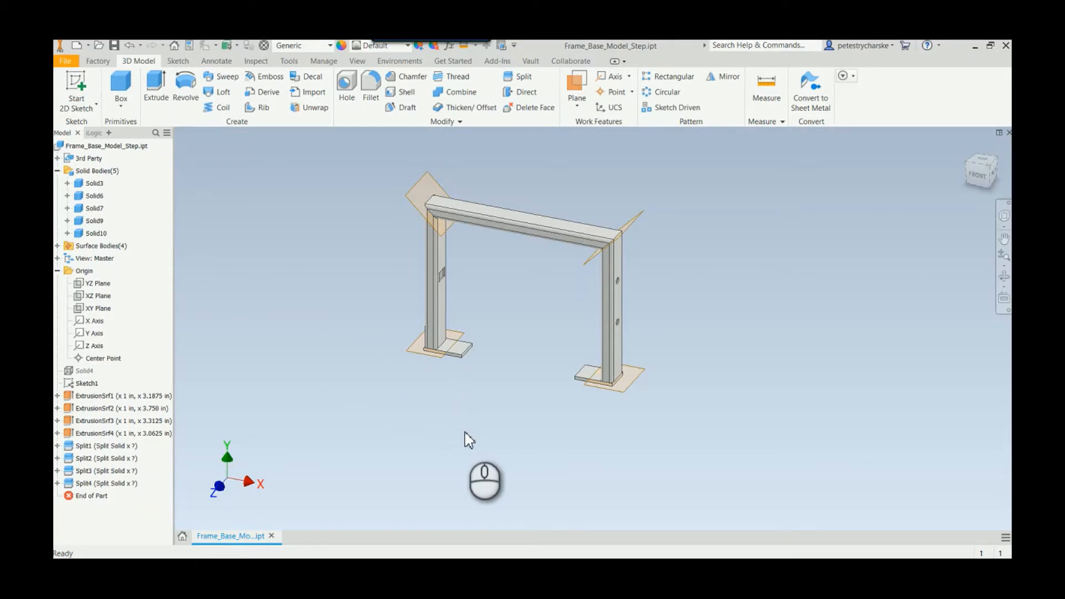